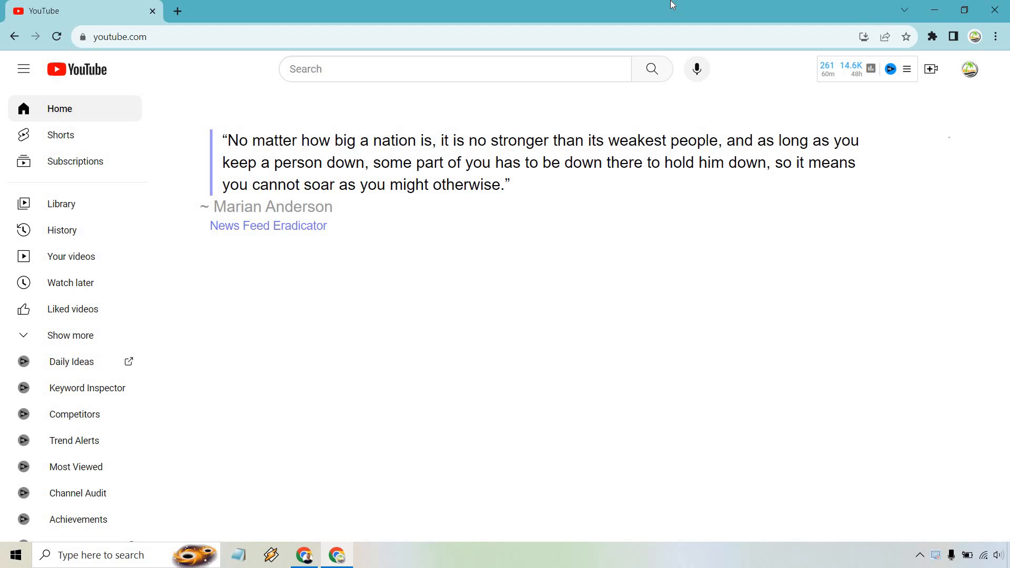
mouse_move(674, 19)
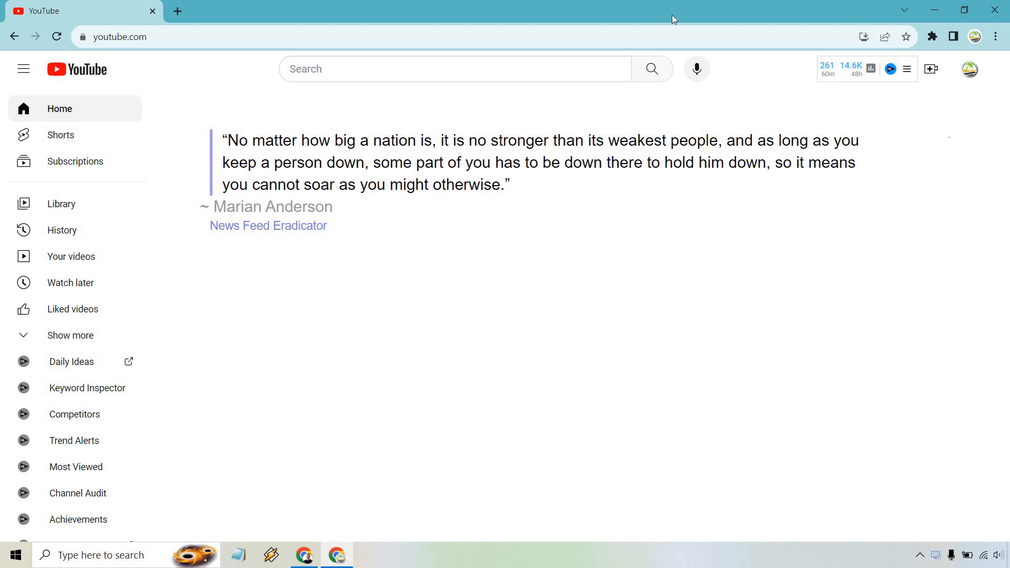
mouse_move(970, 69)
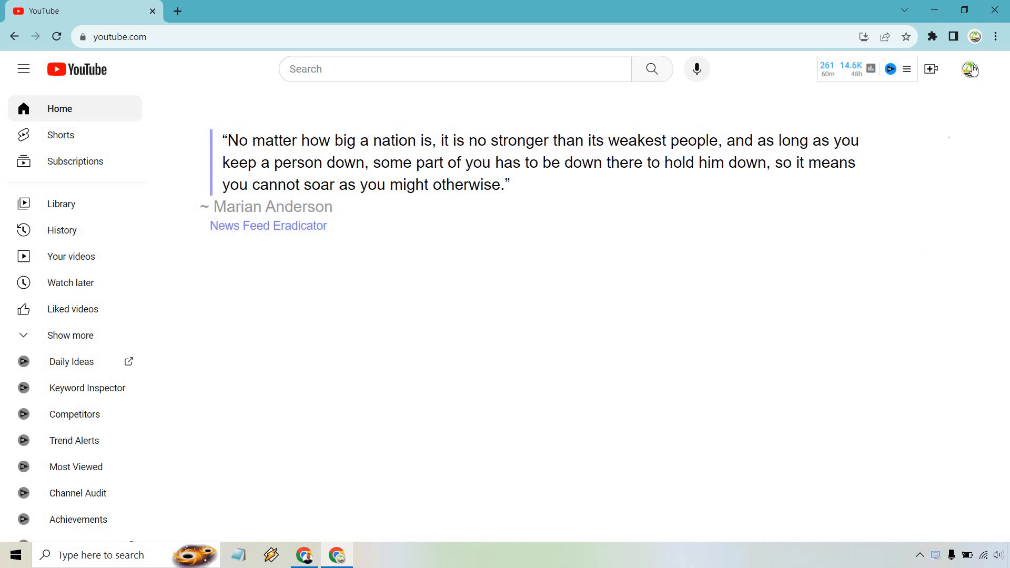
- Open 'Your data in YouTube' from the profile avatar's account menu
left_click(971, 68)
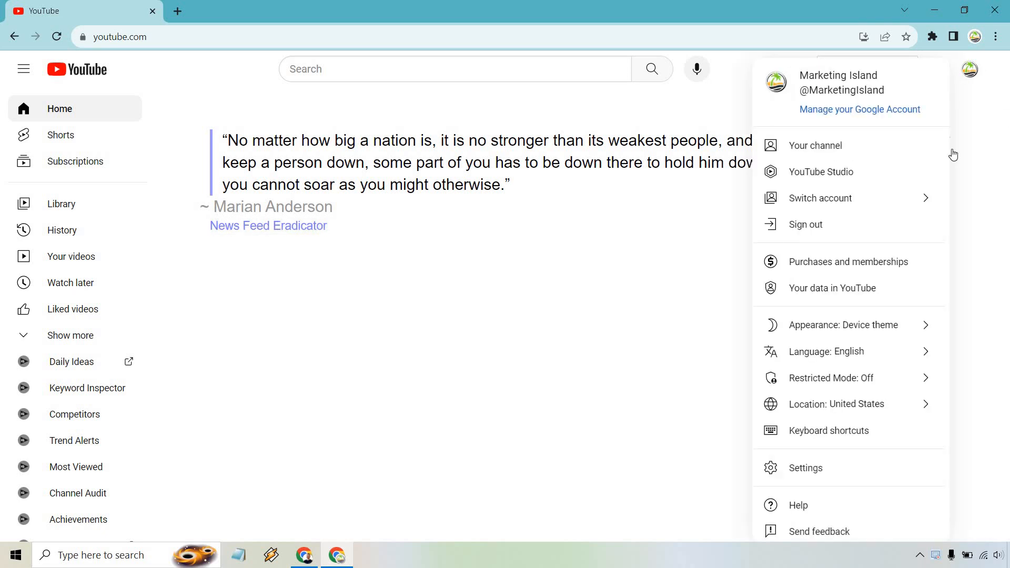
mouse_move(864, 287)
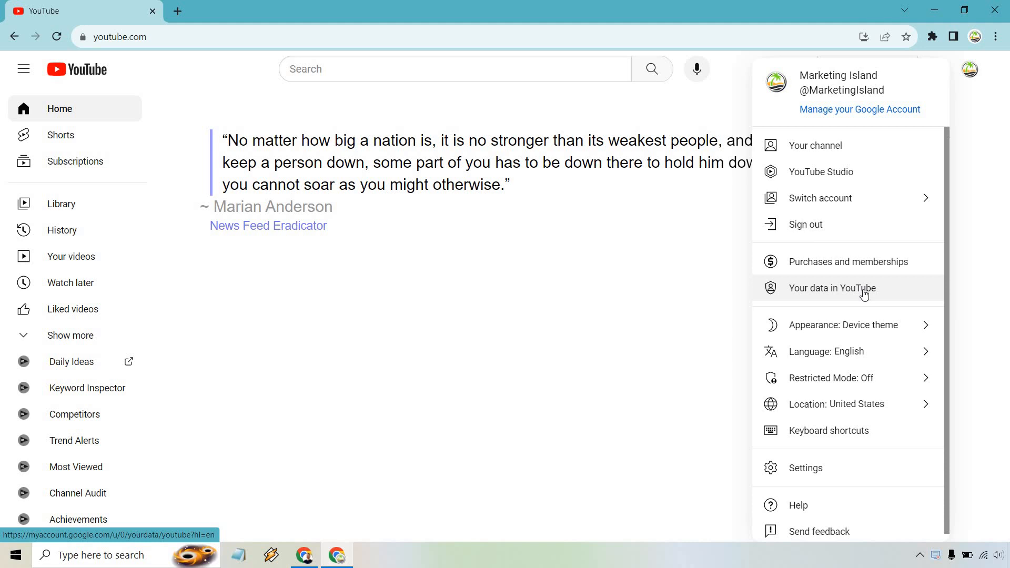
left_click(831, 288)
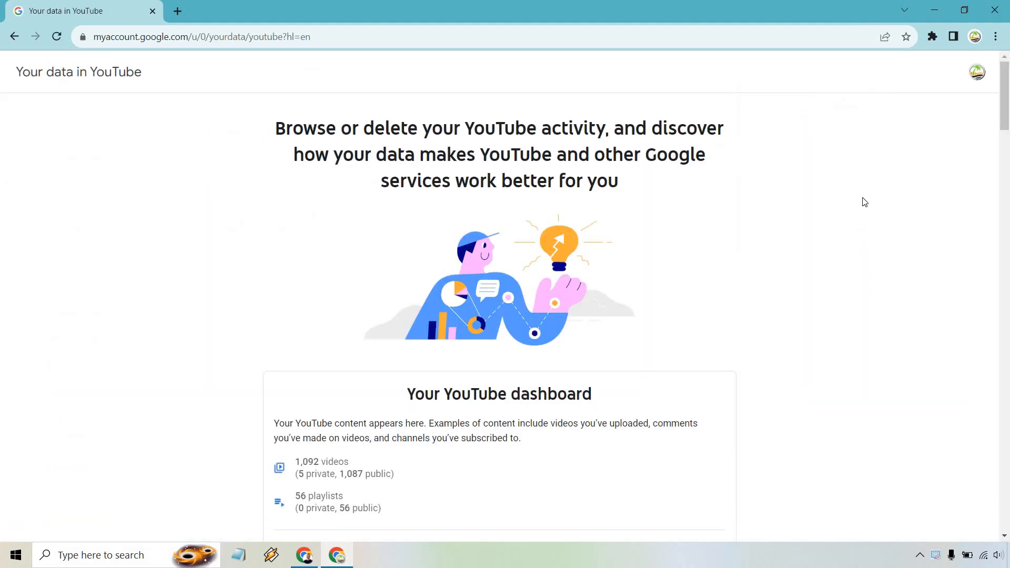
- Scroll to YouTube controls and open 'Manage your YouTube Watch History'
scroll("down", 3)
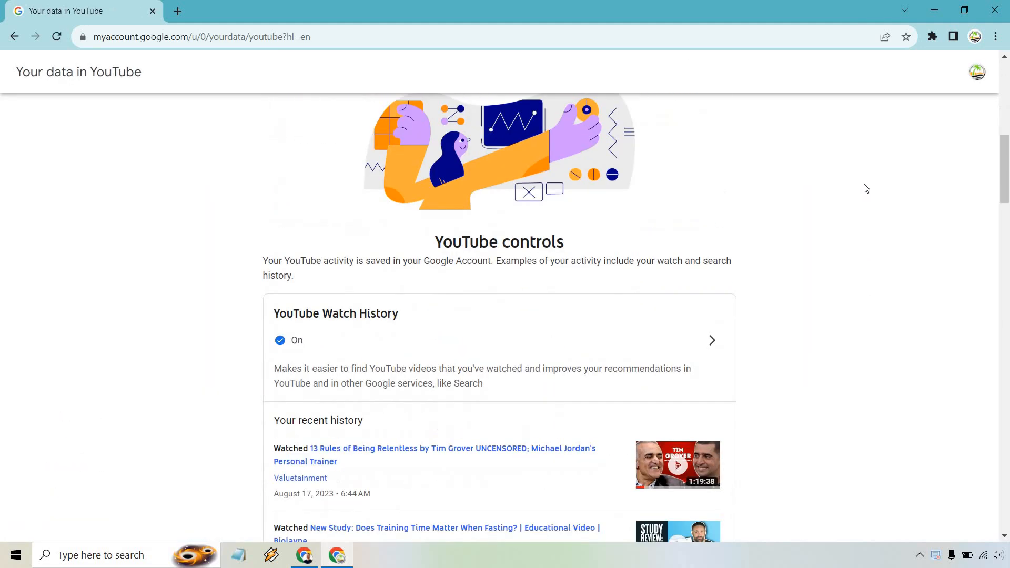
scroll("down", 3)
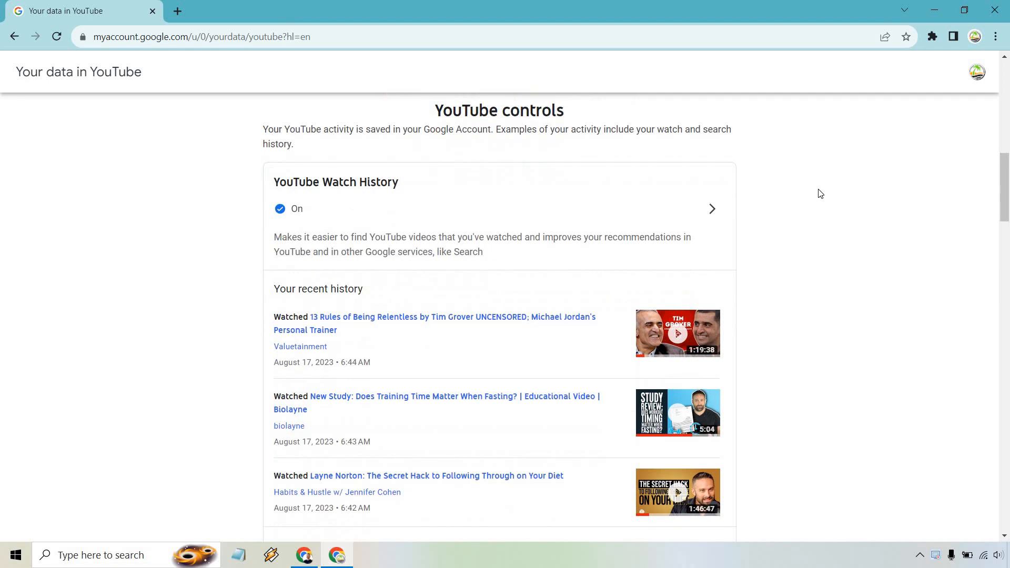
scroll("down", 3)
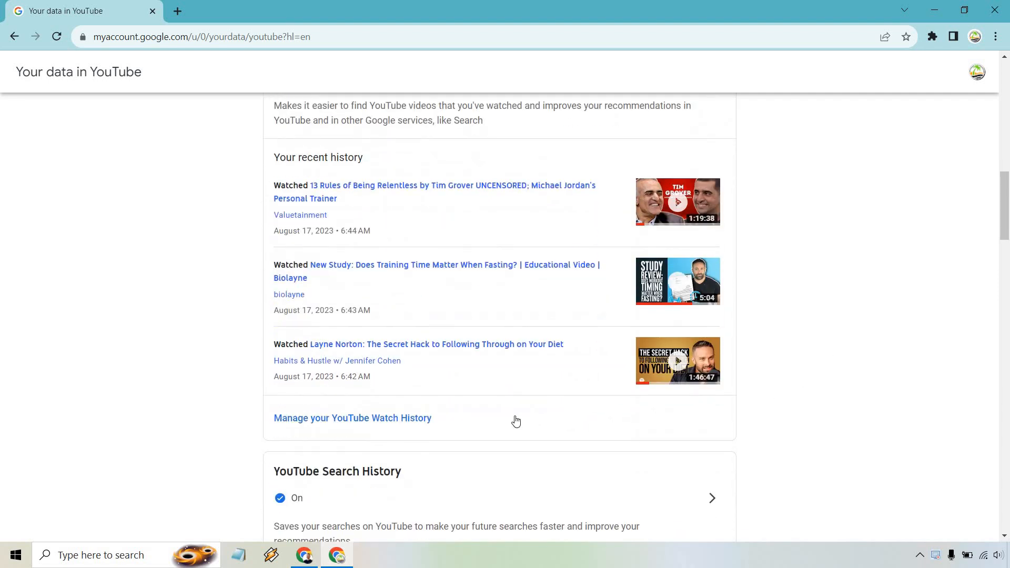
mouse_move(392, 418)
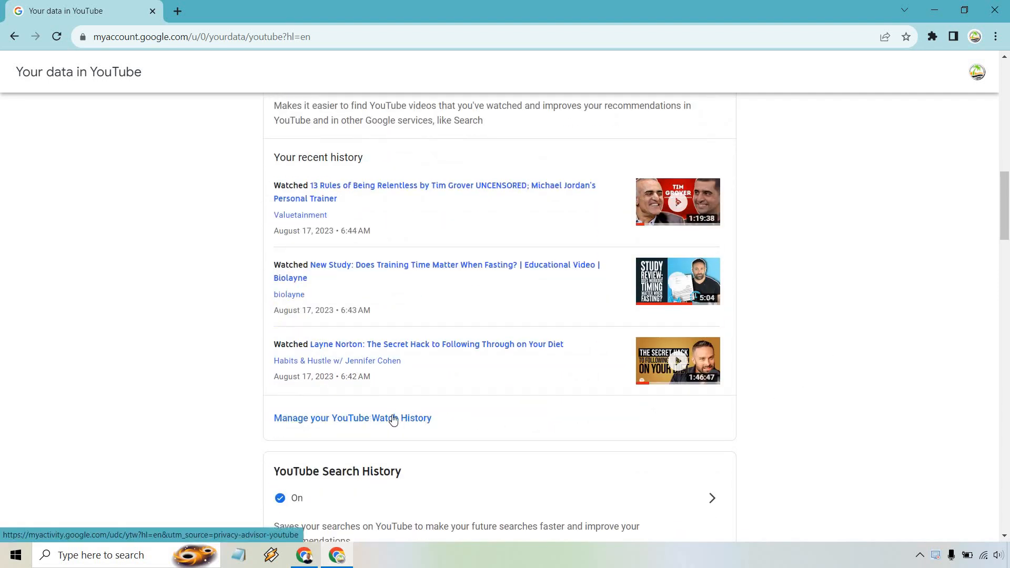
left_click(353, 417)
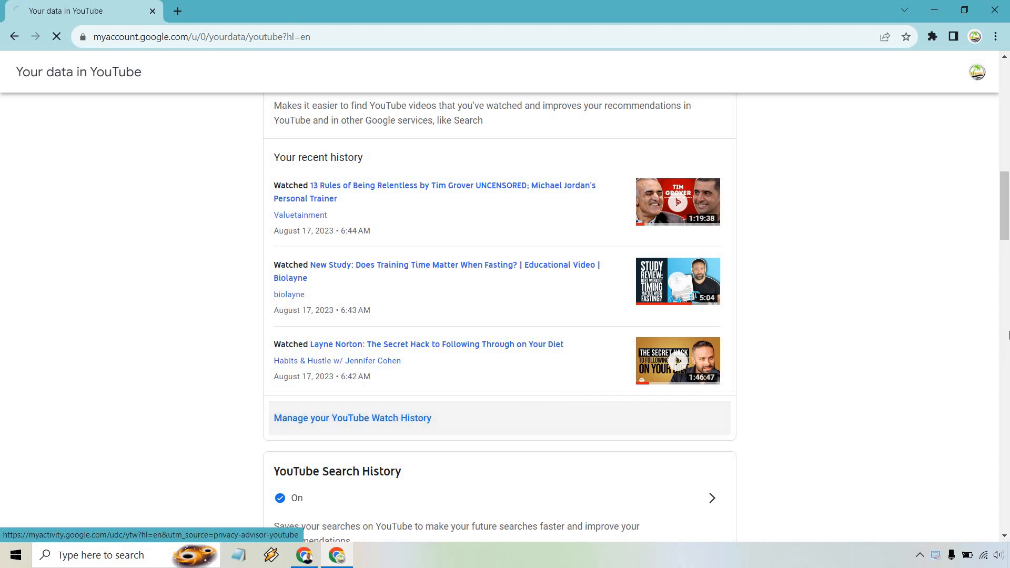
left_click(352, 417)
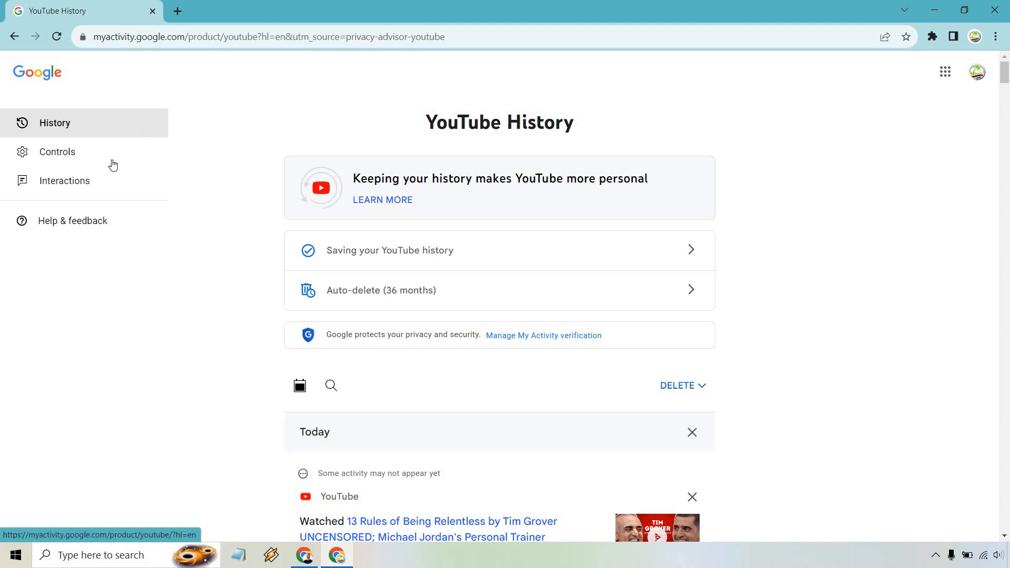
mouse_move(63, 180)
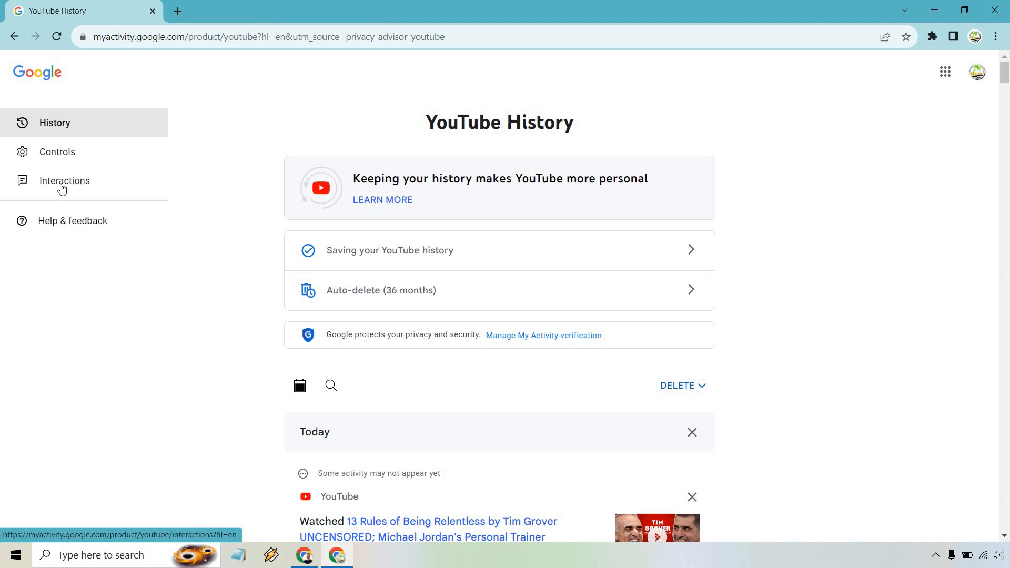
- Open Interactions from the YouTube History sidebar
left_click(65, 181)
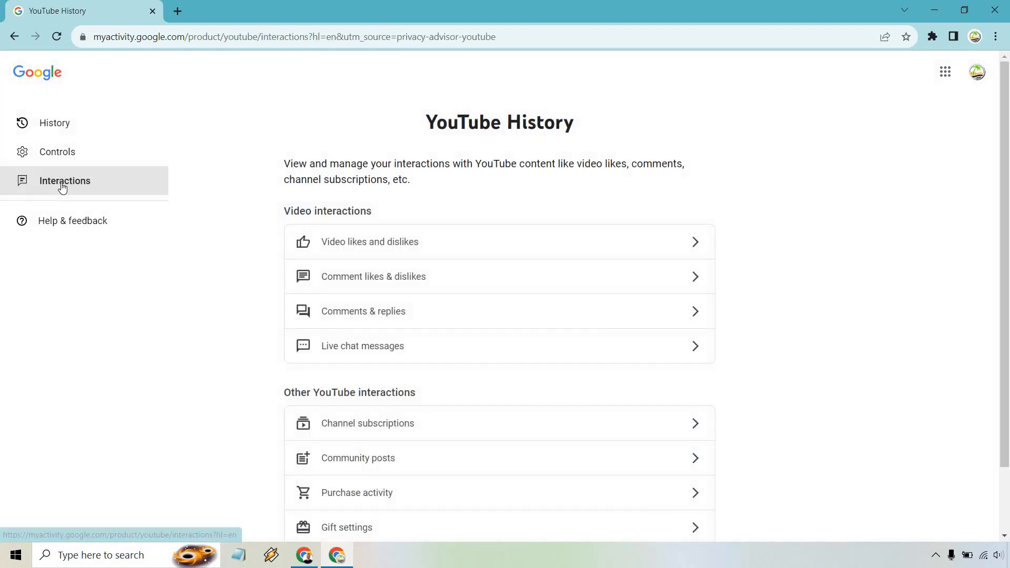
mouse_move(482, 246)
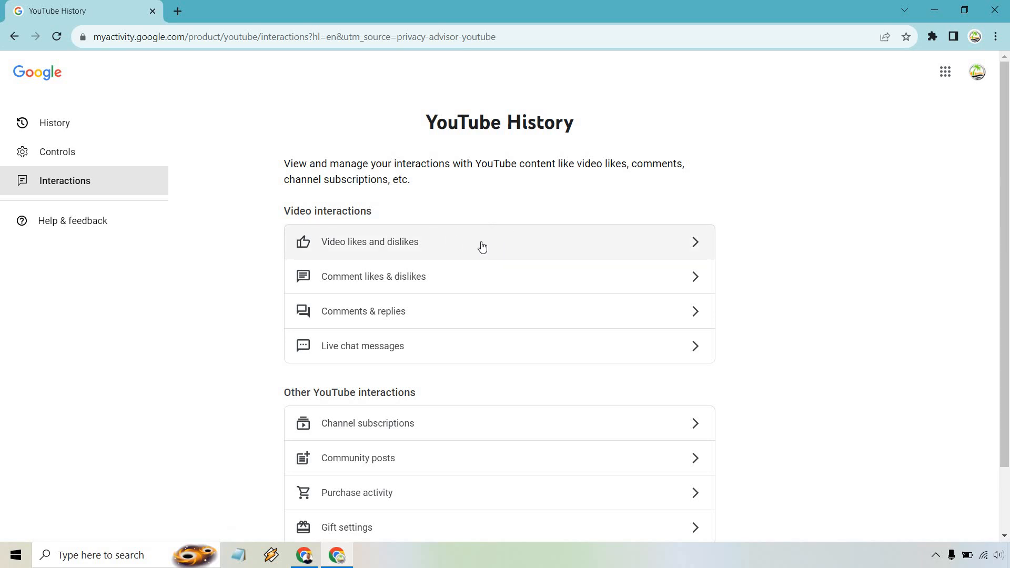
mouse_move(491, 247)
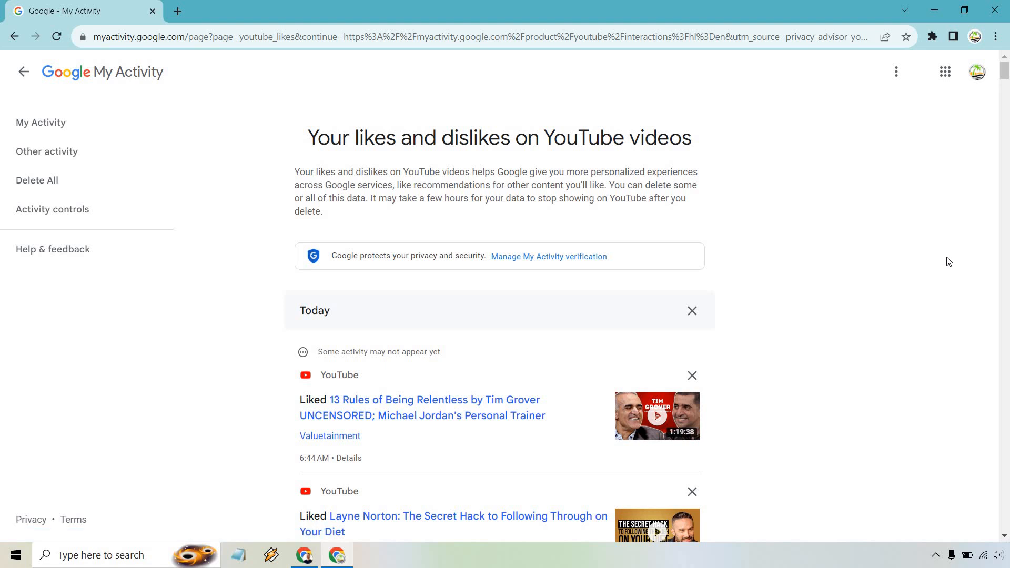
- Scroll down and back up through today's liked videos list
scroll("down", 3)
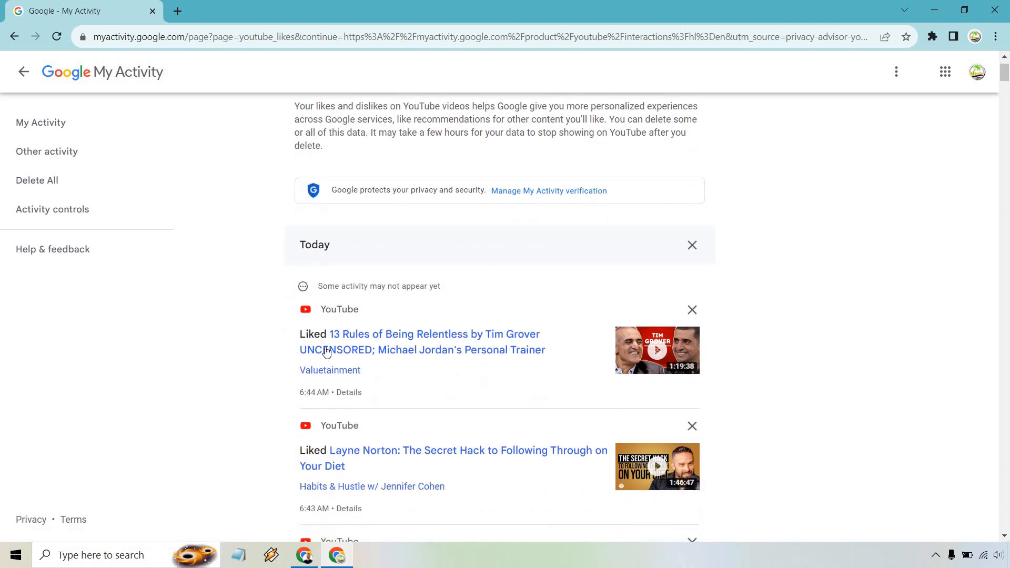
mouse_move(917, 322)
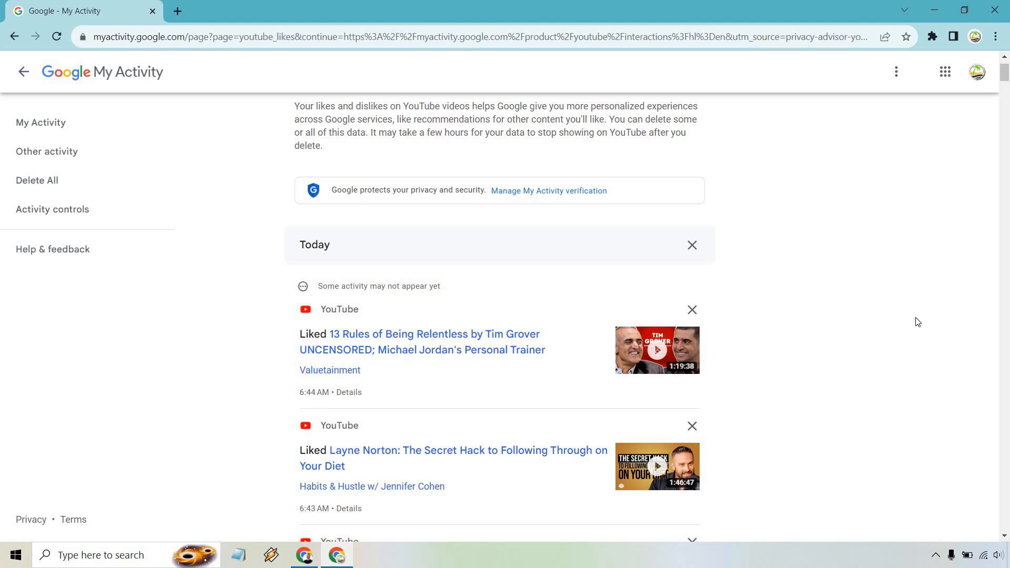
scroll("up", 3)
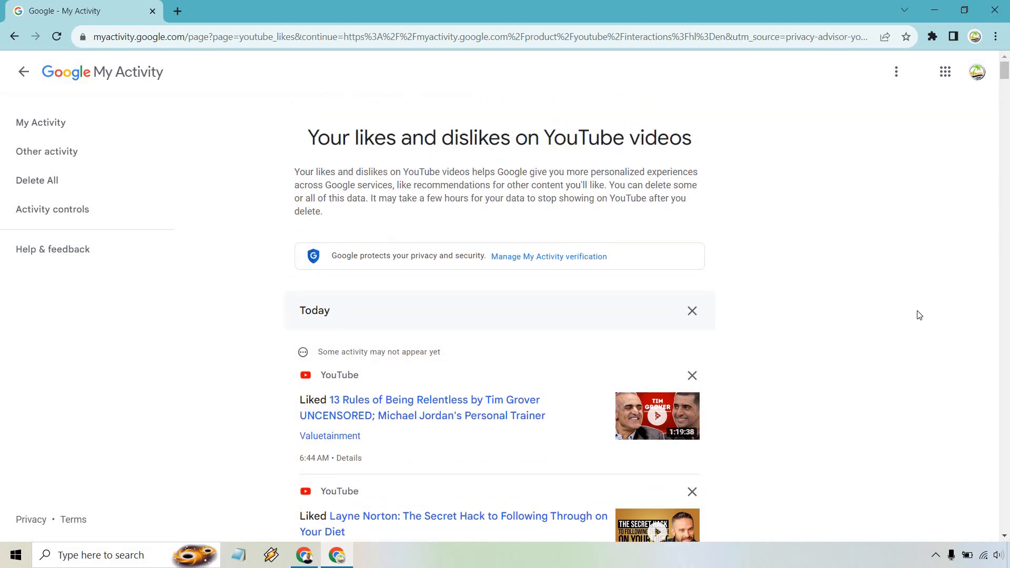